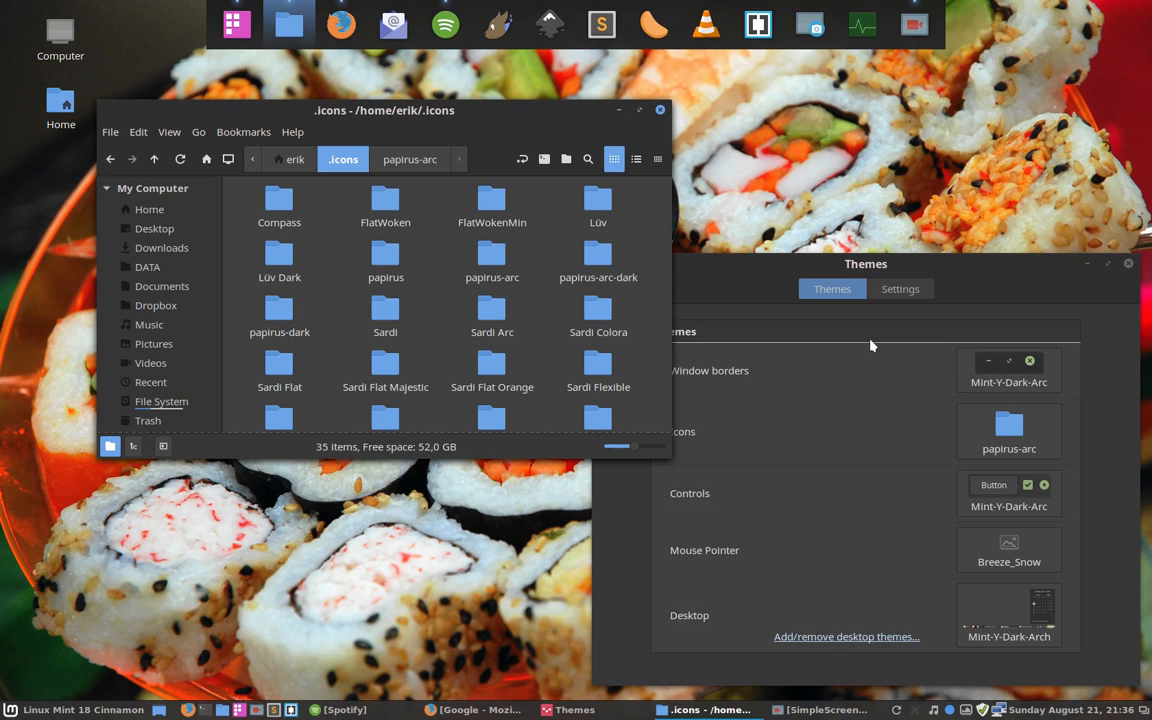
mouse_move(868, 347)
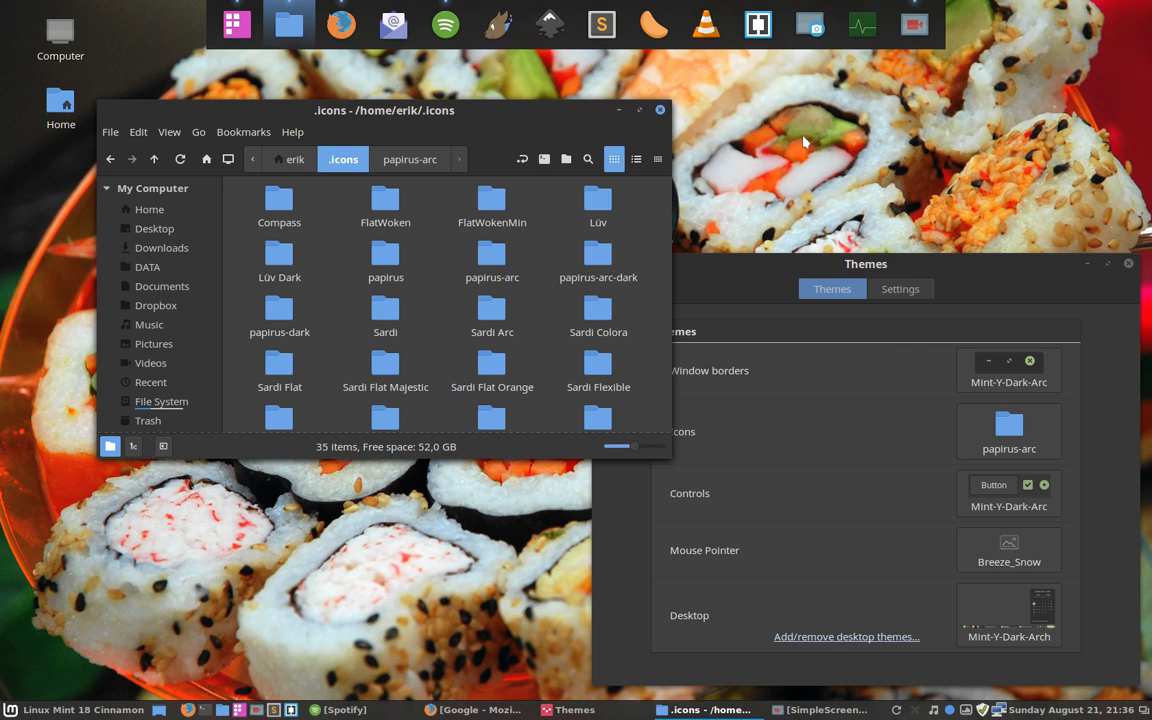
mouse_move(435, 190)
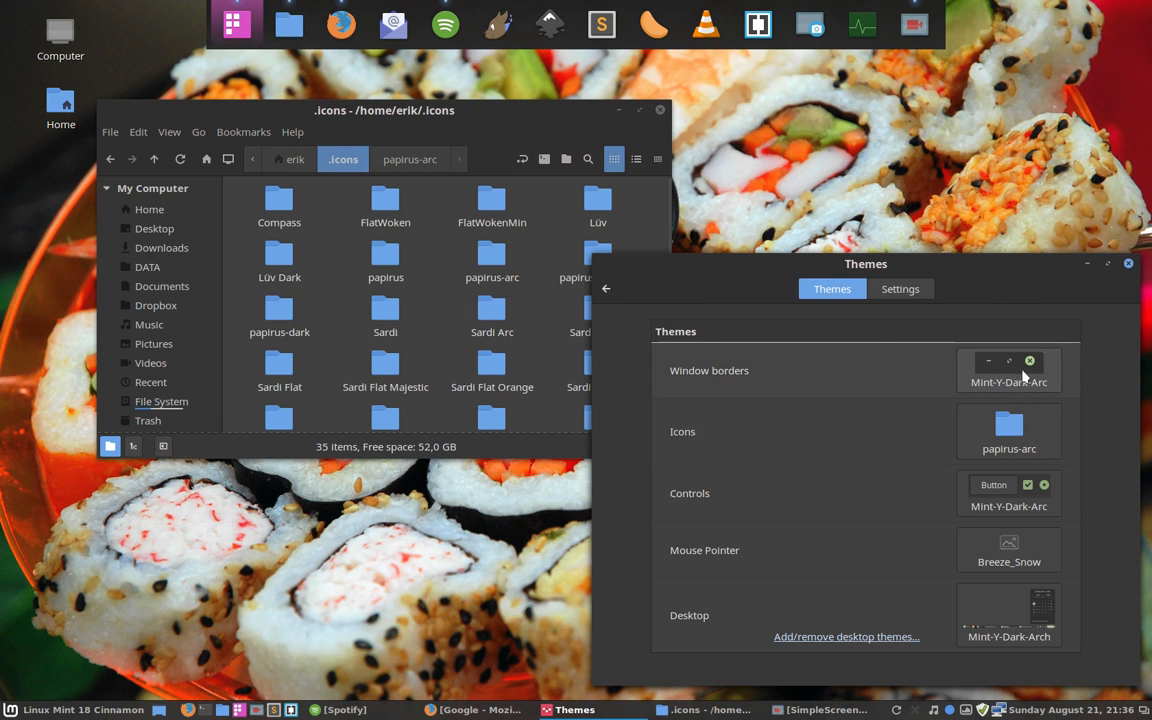
mouse_move(1040, 392)
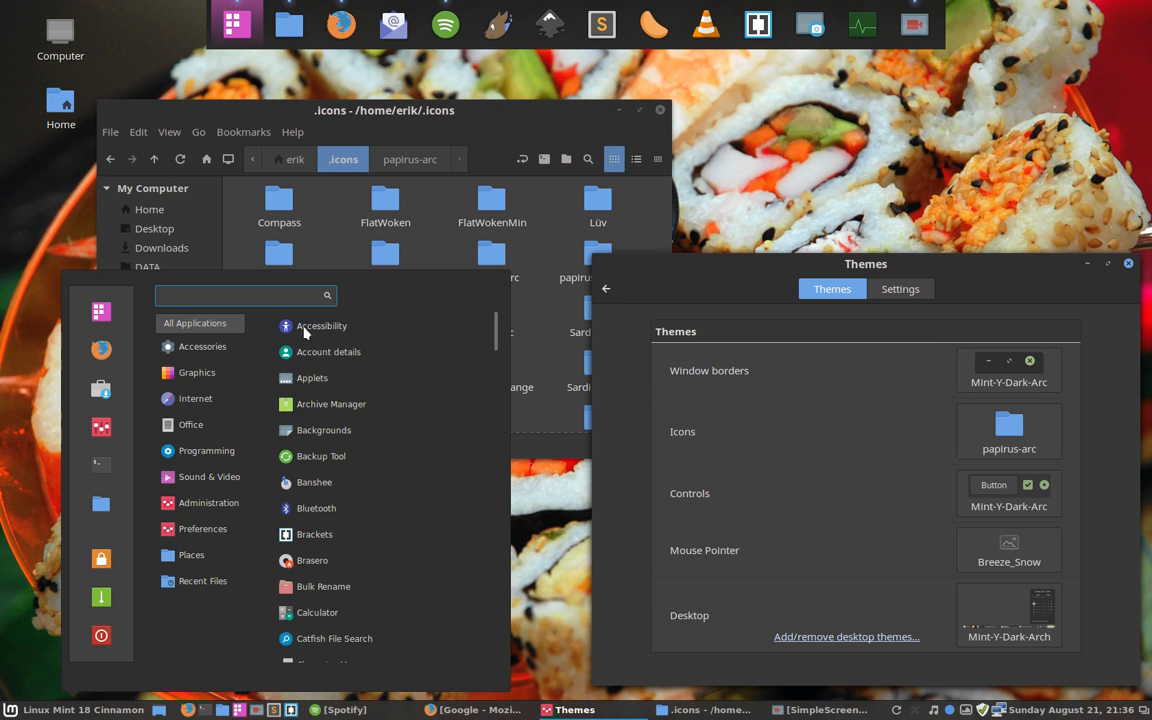
Step: Browse the full application list down to Input method, Upload Manager and the final entries
type("I")
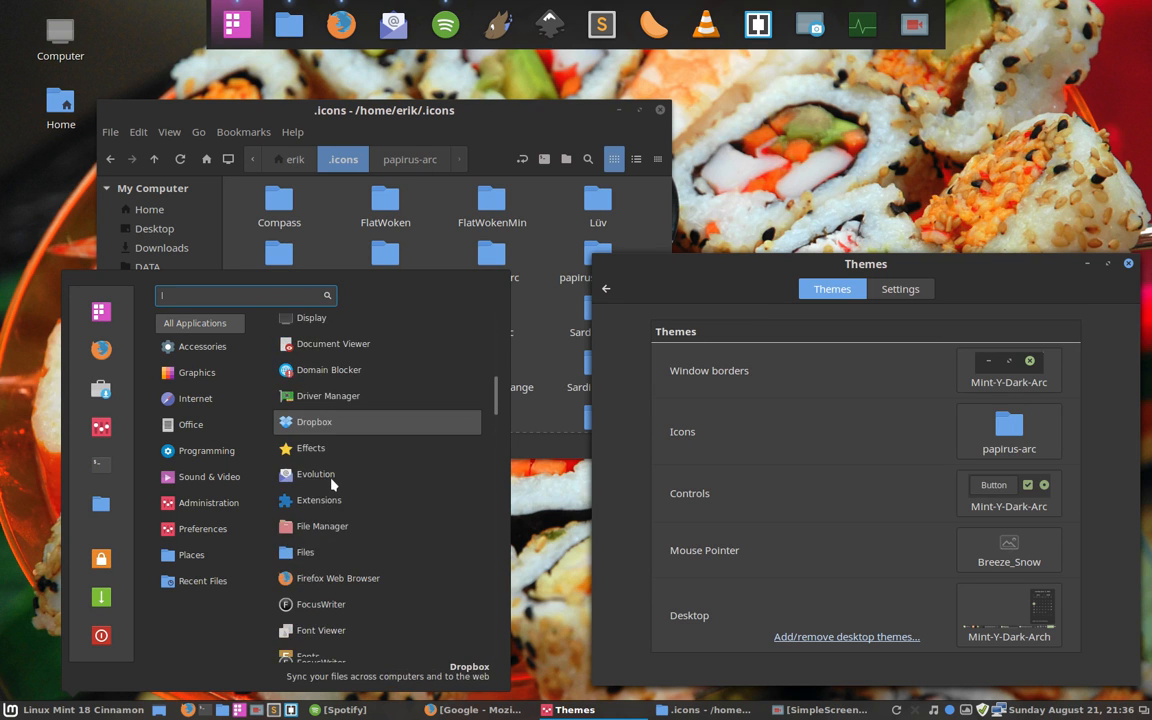
scroll("down", 3)
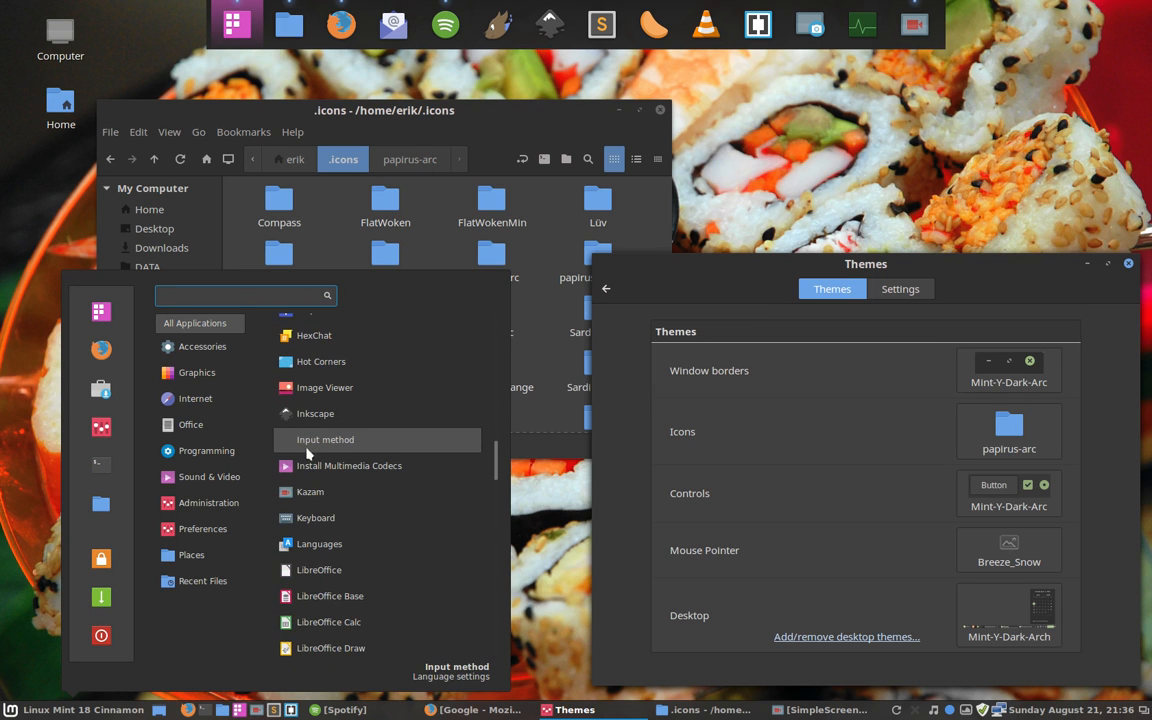
mouse_move(293, 447)
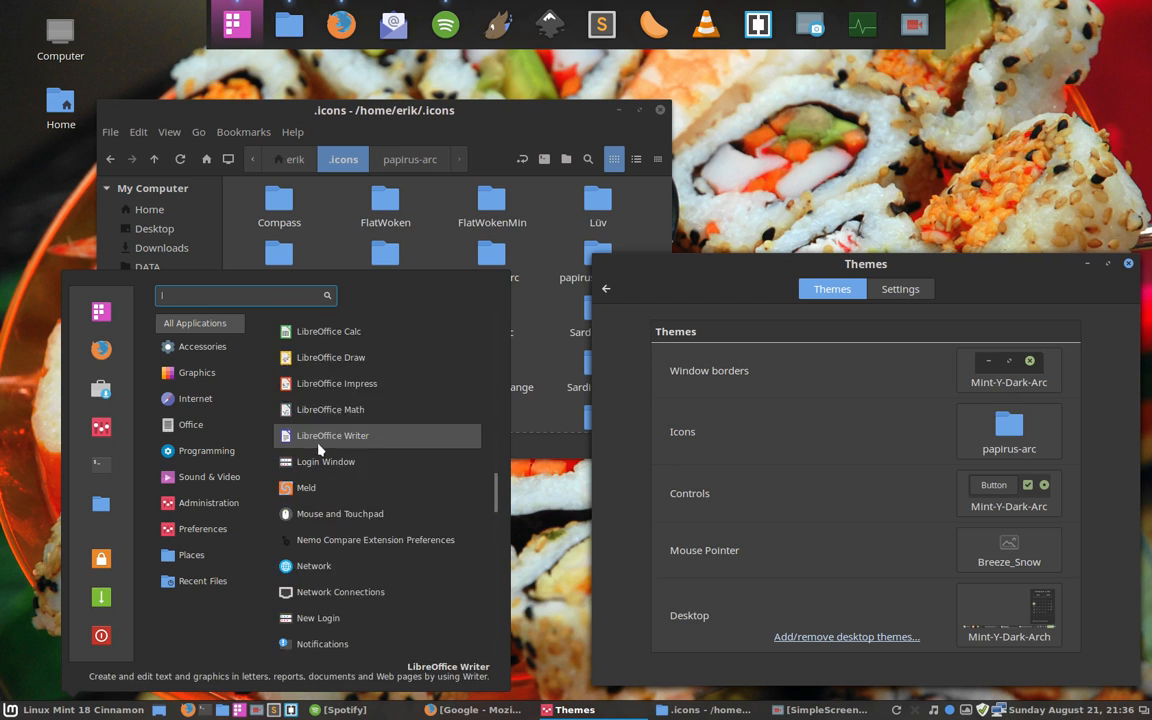
scroll("down", 3)
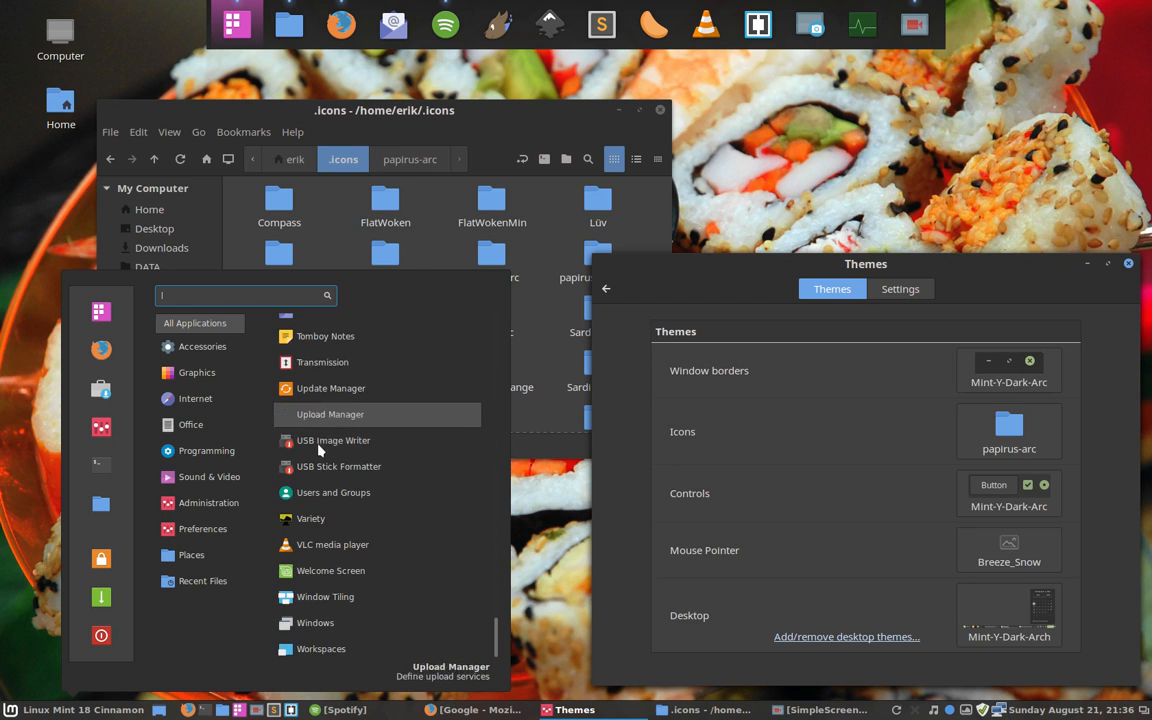
mouse_move(300, 424)
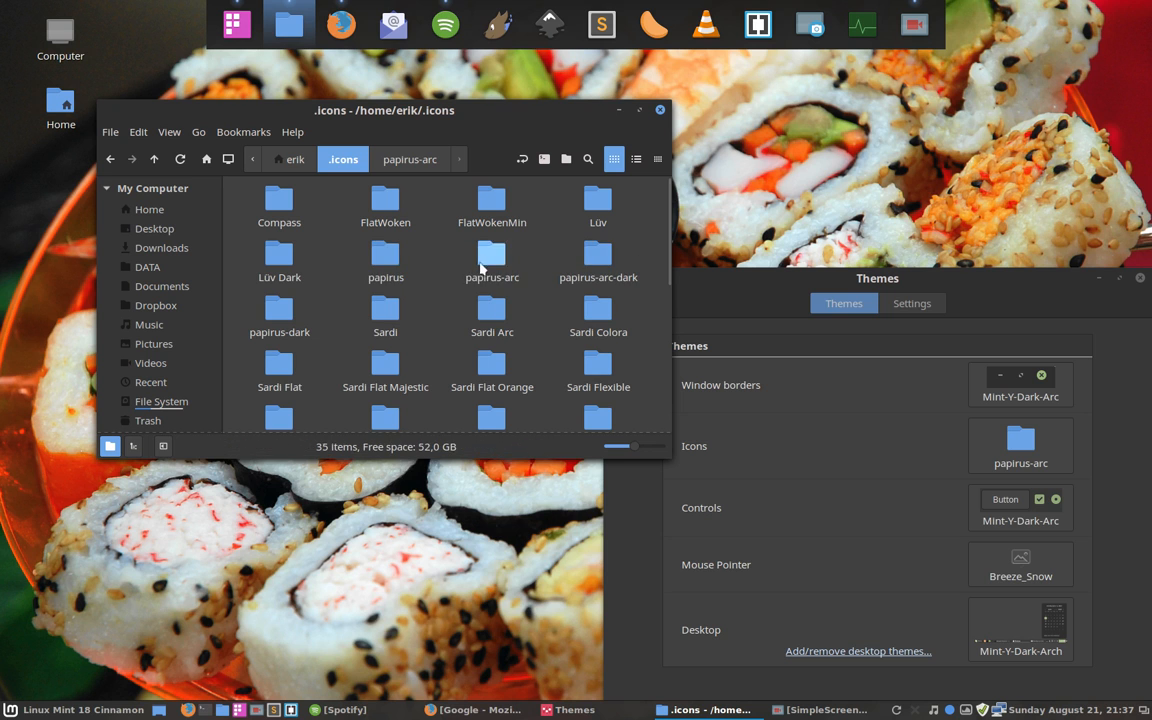
Step: Enter the papirus-arc theme folder in ~/.icons
double_click(491, 260)
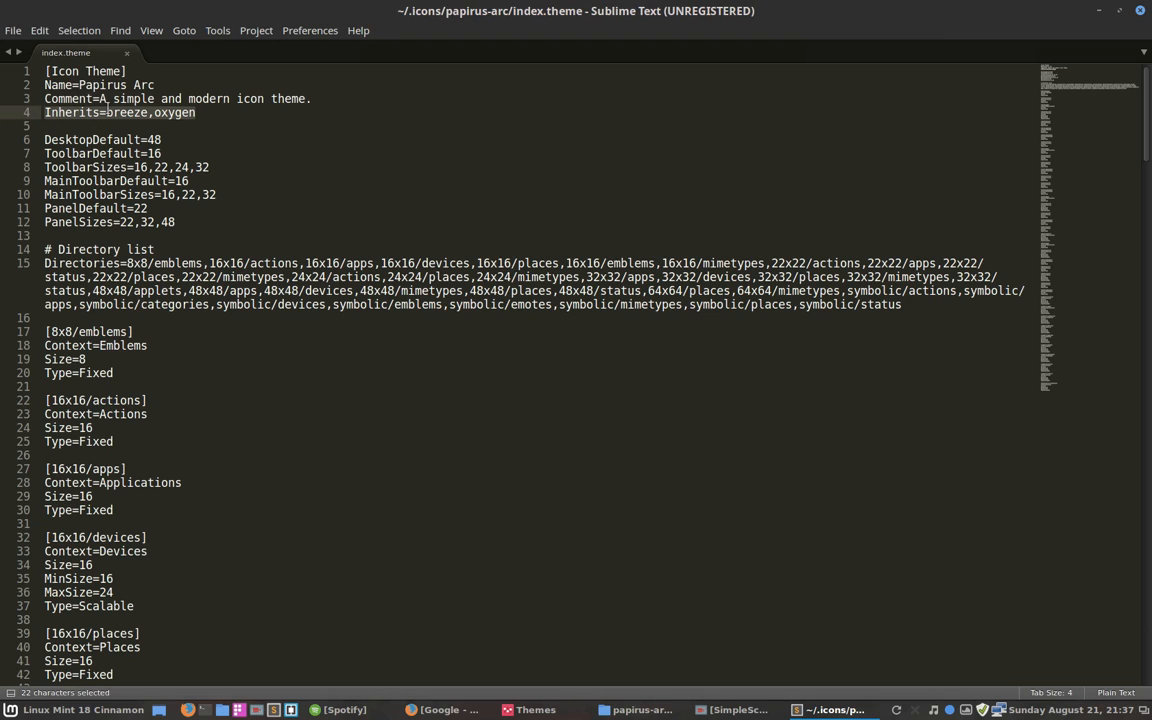
left_click(110, 125)
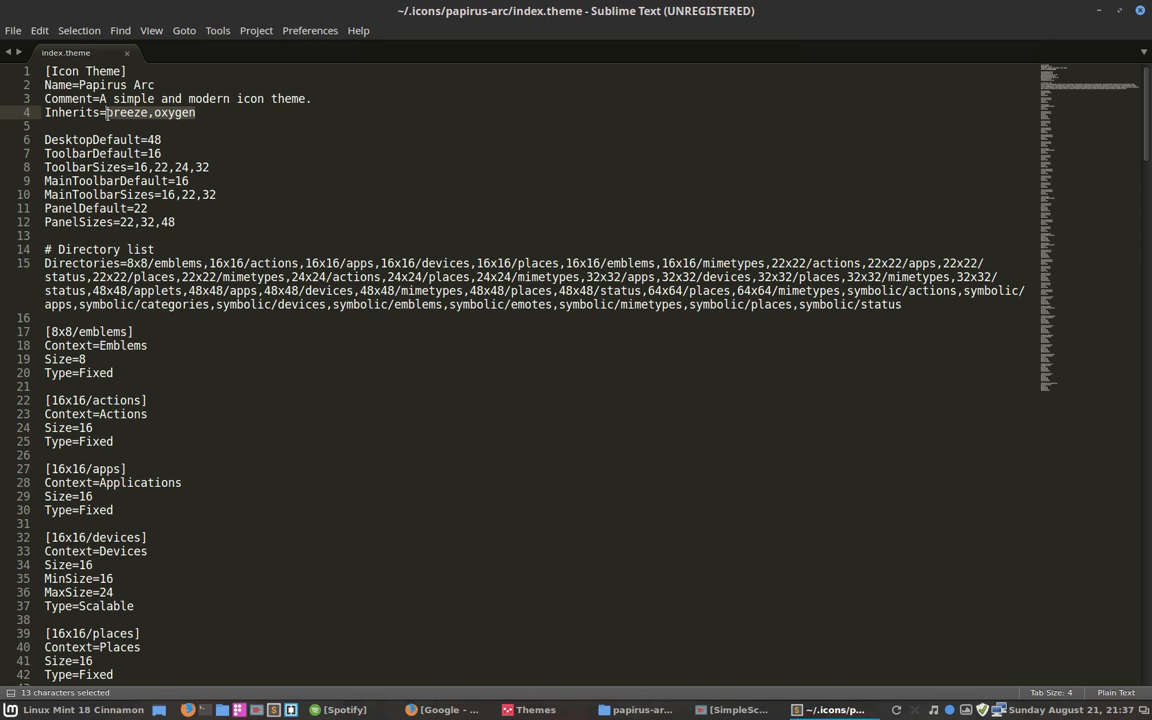
left_click(103, 112)
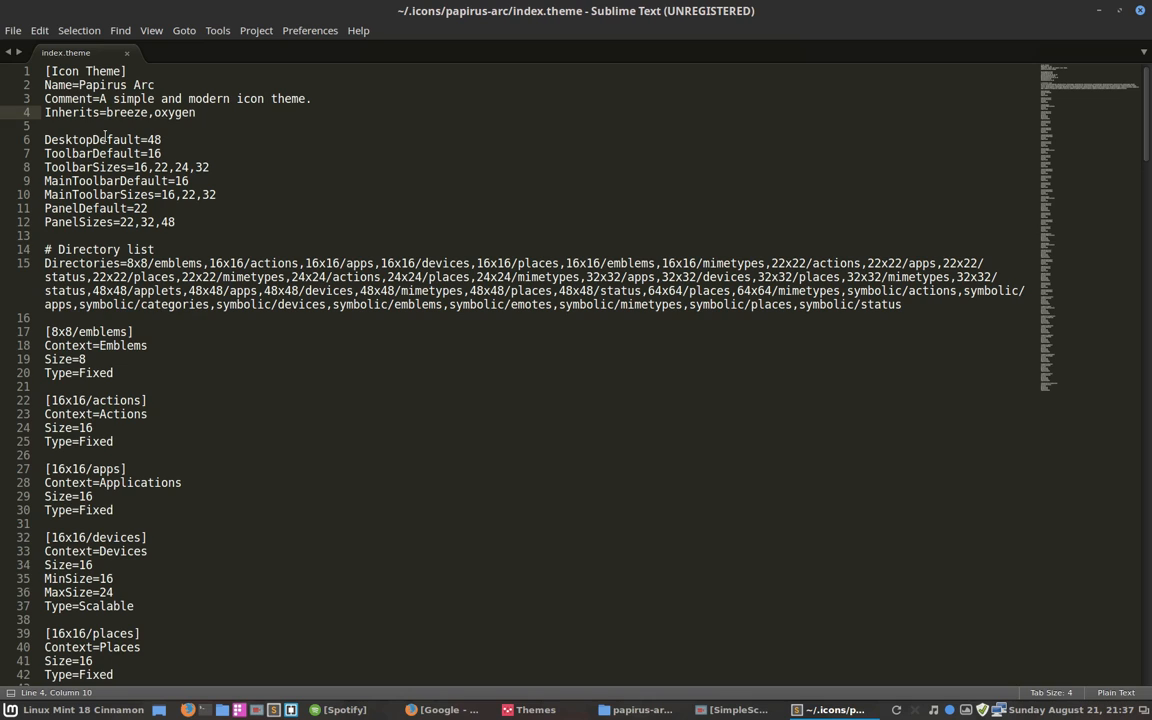
Step: Add 'Super-Ultra-Flat-Numix-Remix,' after Inherits= on line 4 and save index.theme
type("Super-Ultra-Flat-Numix-Remix,")
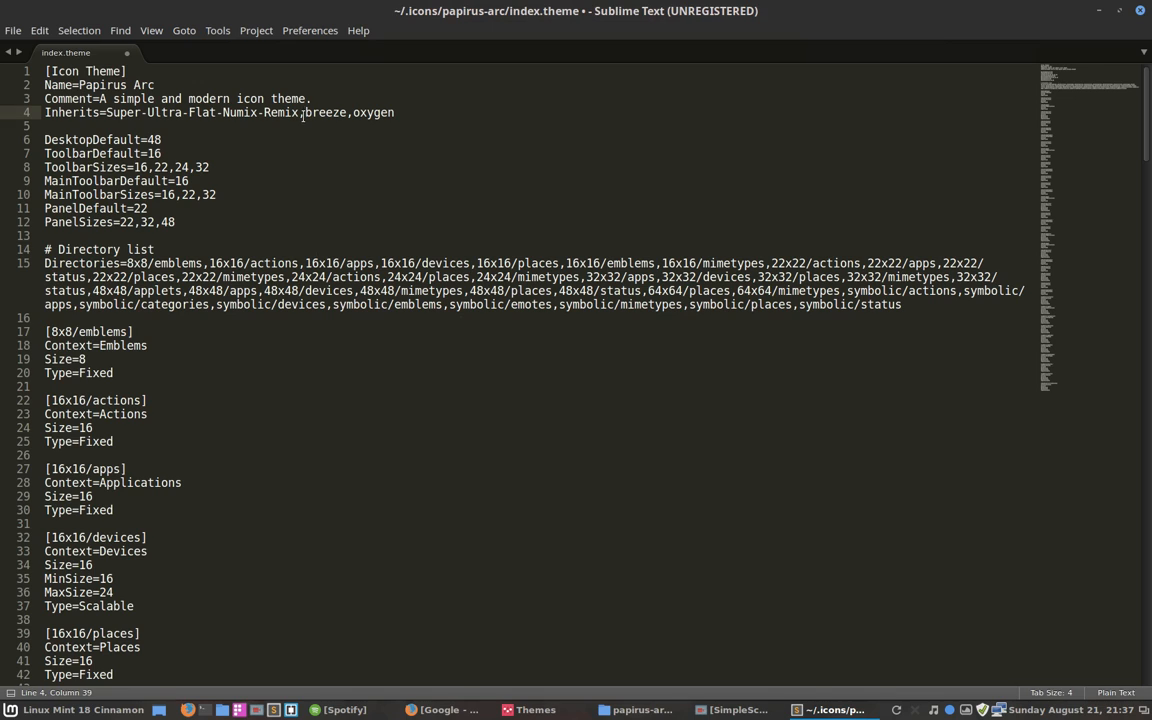
type("sar")
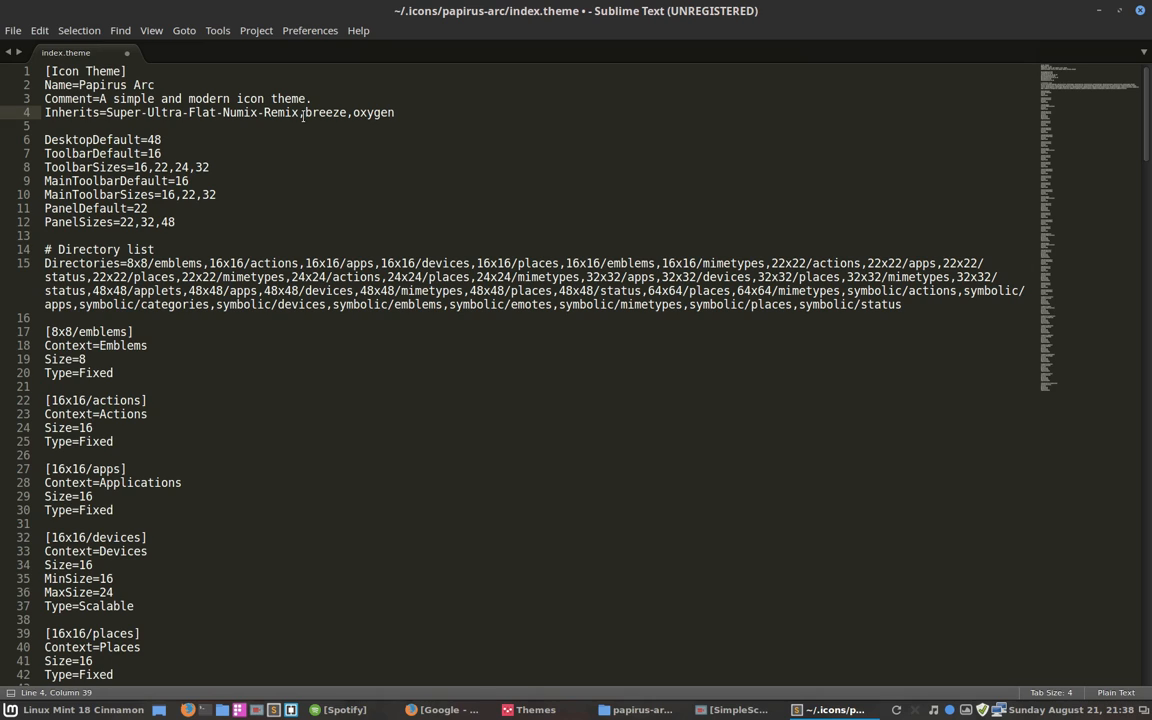
mouse_move(903, 128)
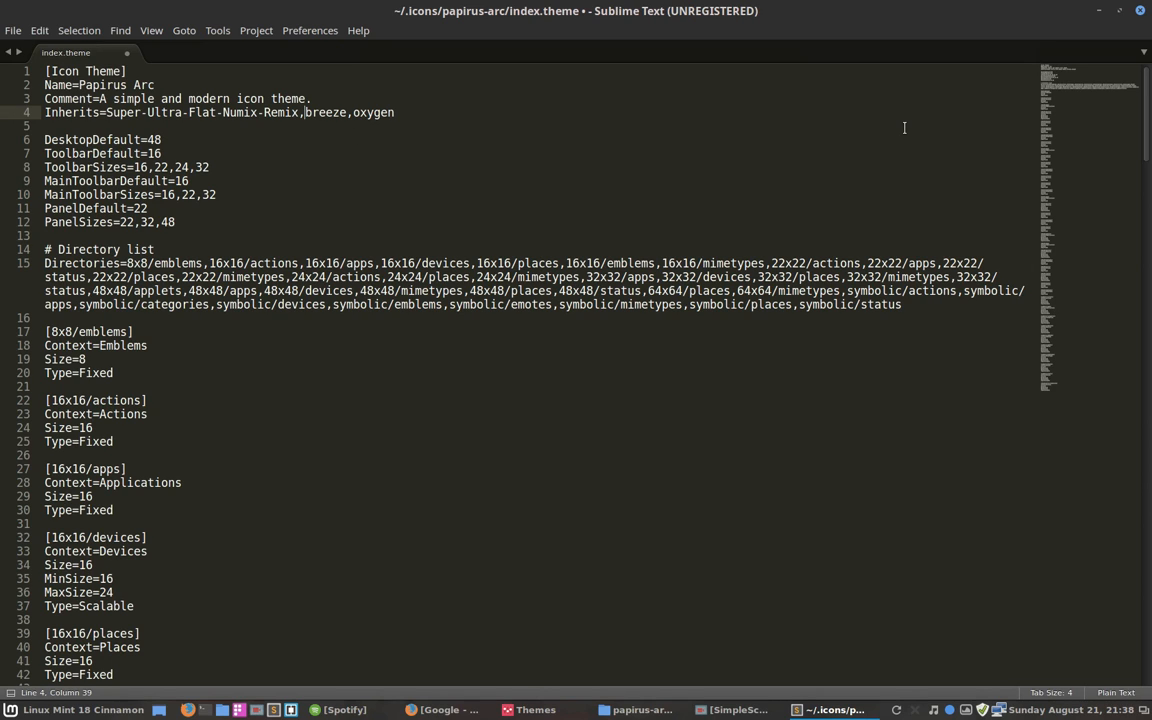
key("ctrl+s")
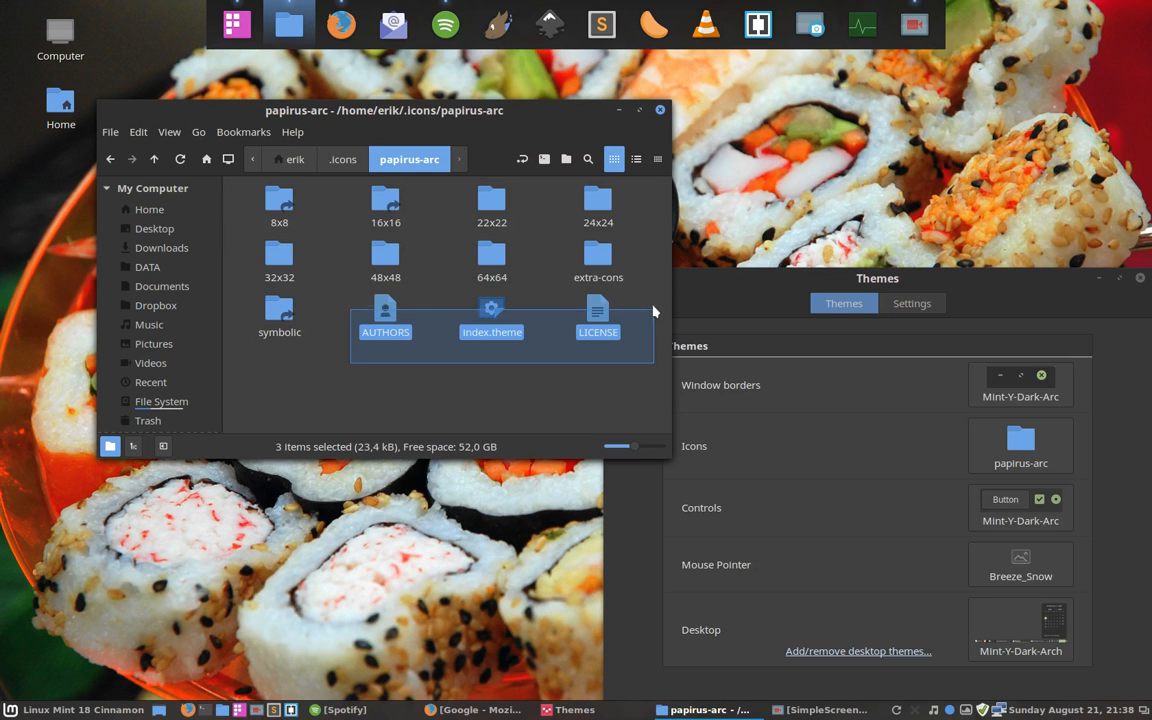
left_click(476, 388)
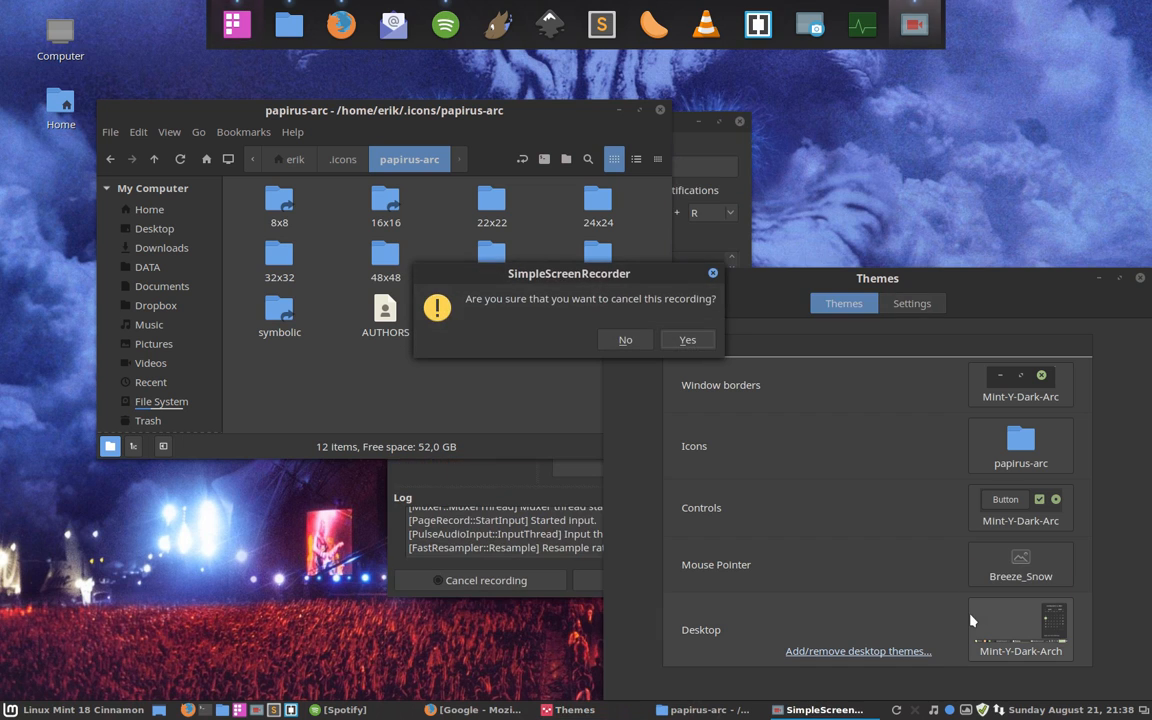
Step: Confirm Yes to cancel the SimpleScreenRecorder recording
left_click(625, 339)
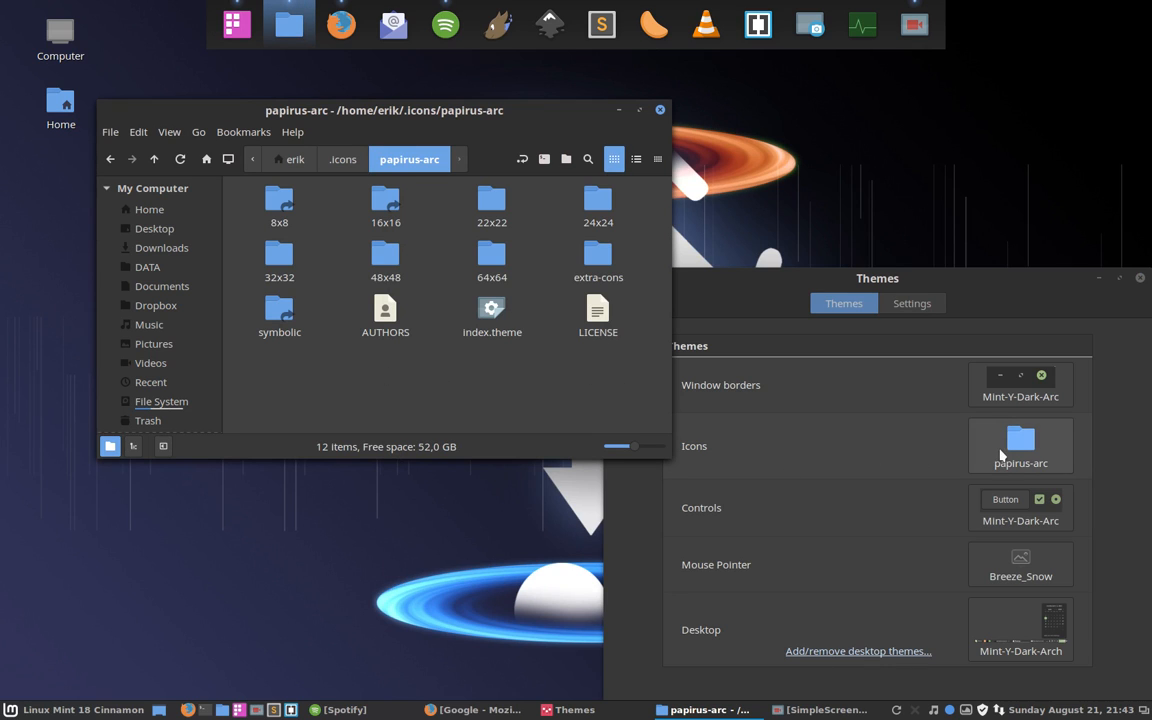
left_click(1020, 445)
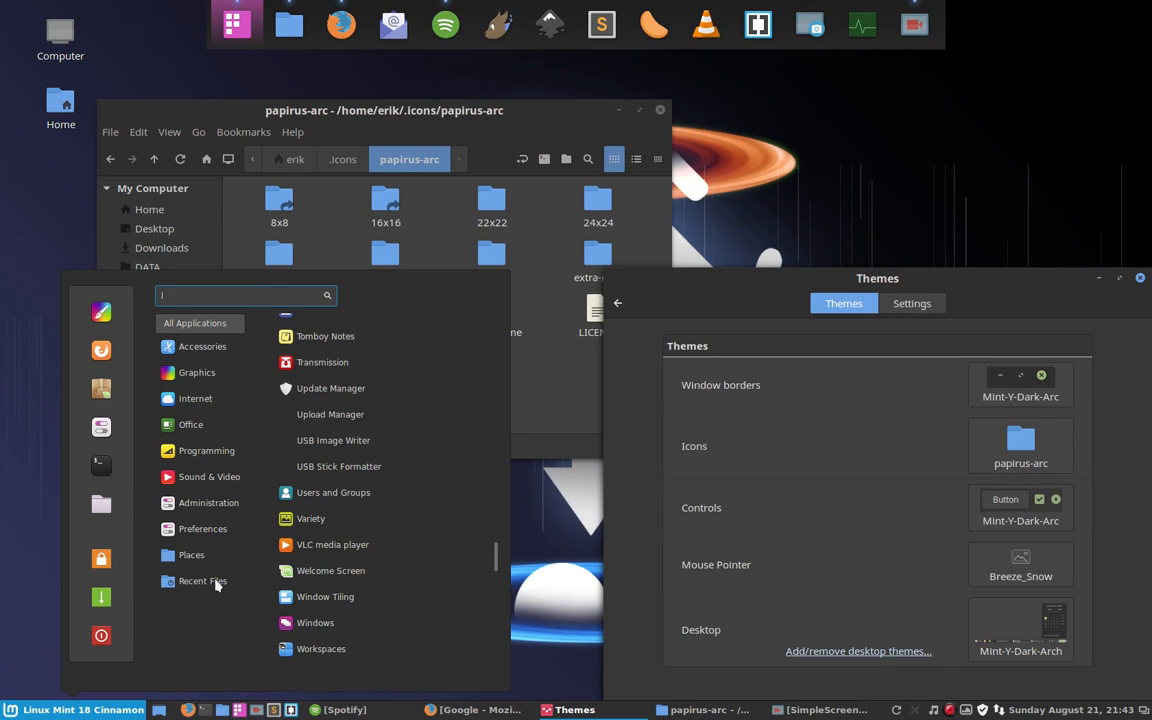
Step: Show All Applications and scroll to Input method and Upload Manager, now with icons
left_click(196, 398)
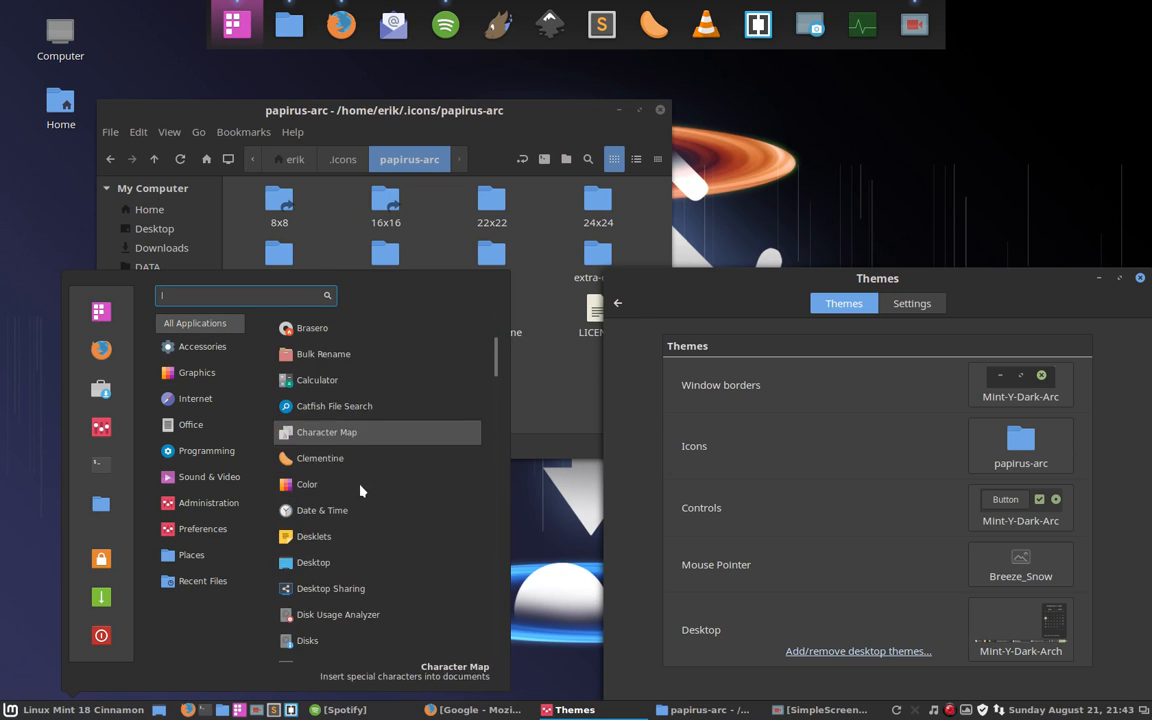
scroll("down", 3)
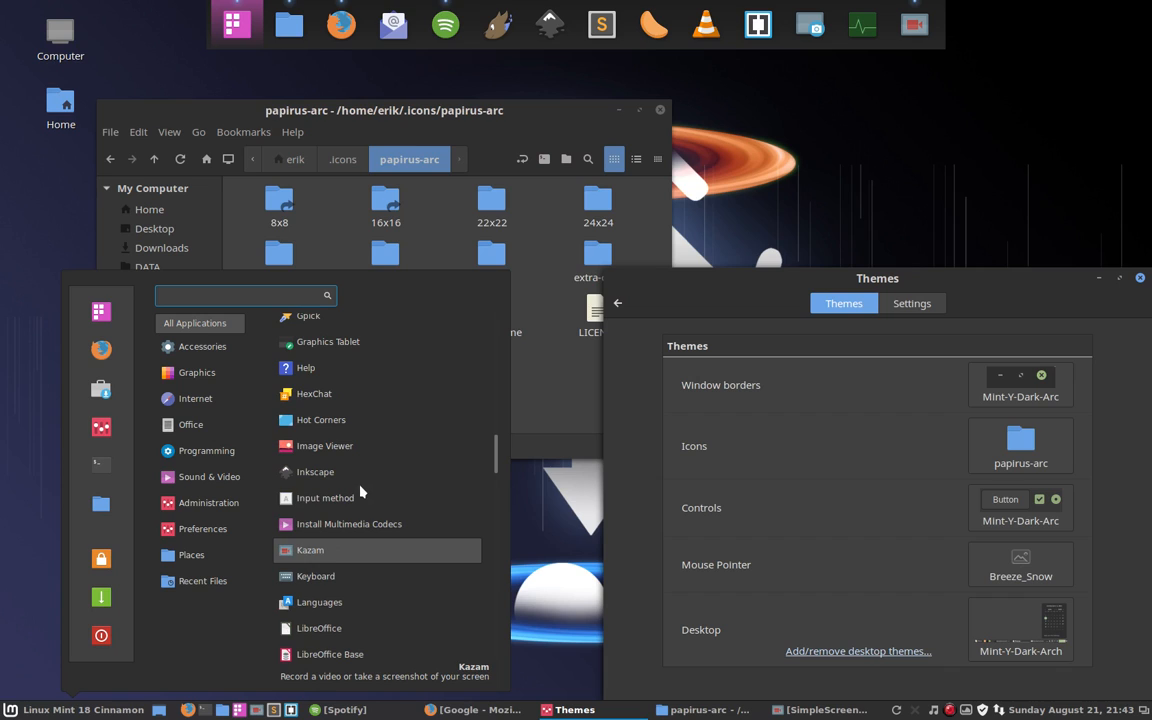
mouse_move(358, 497)
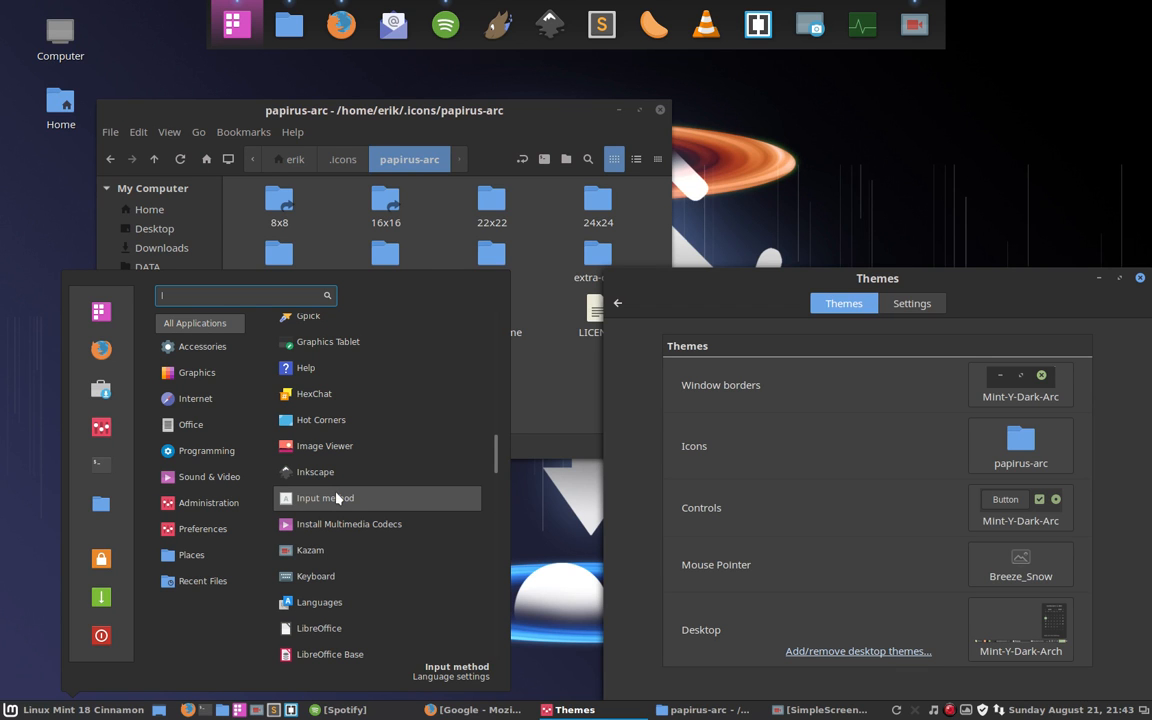
scroll("down", 3)
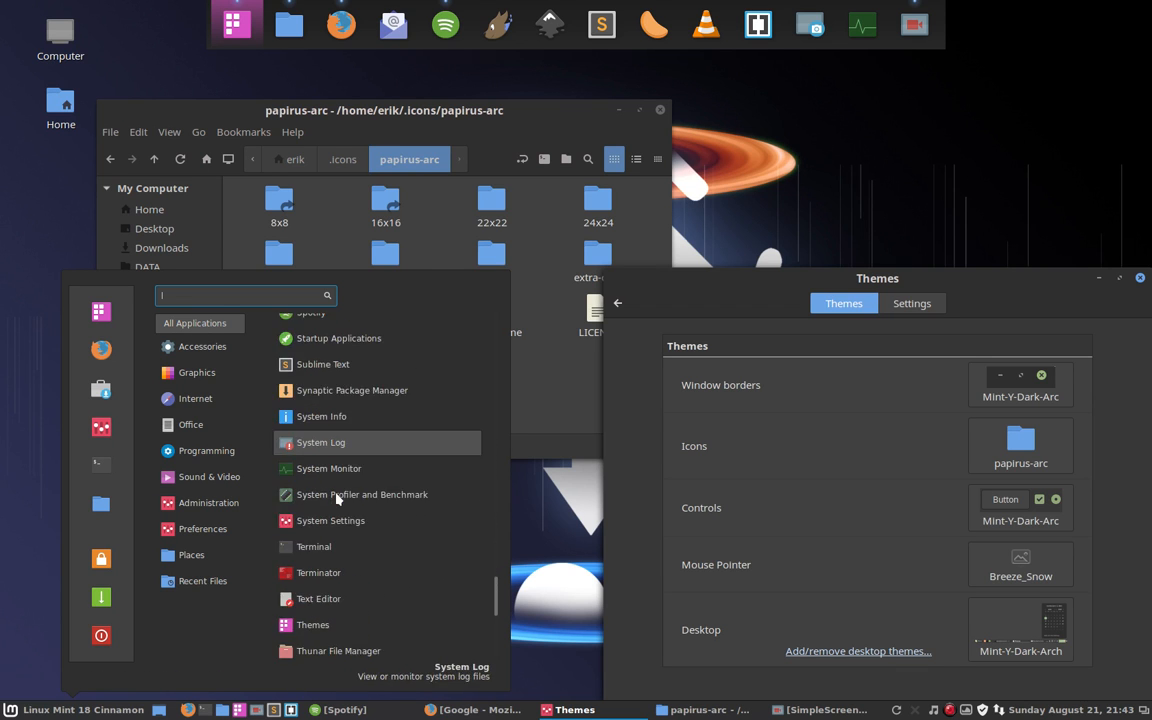
scroll("down", 3)
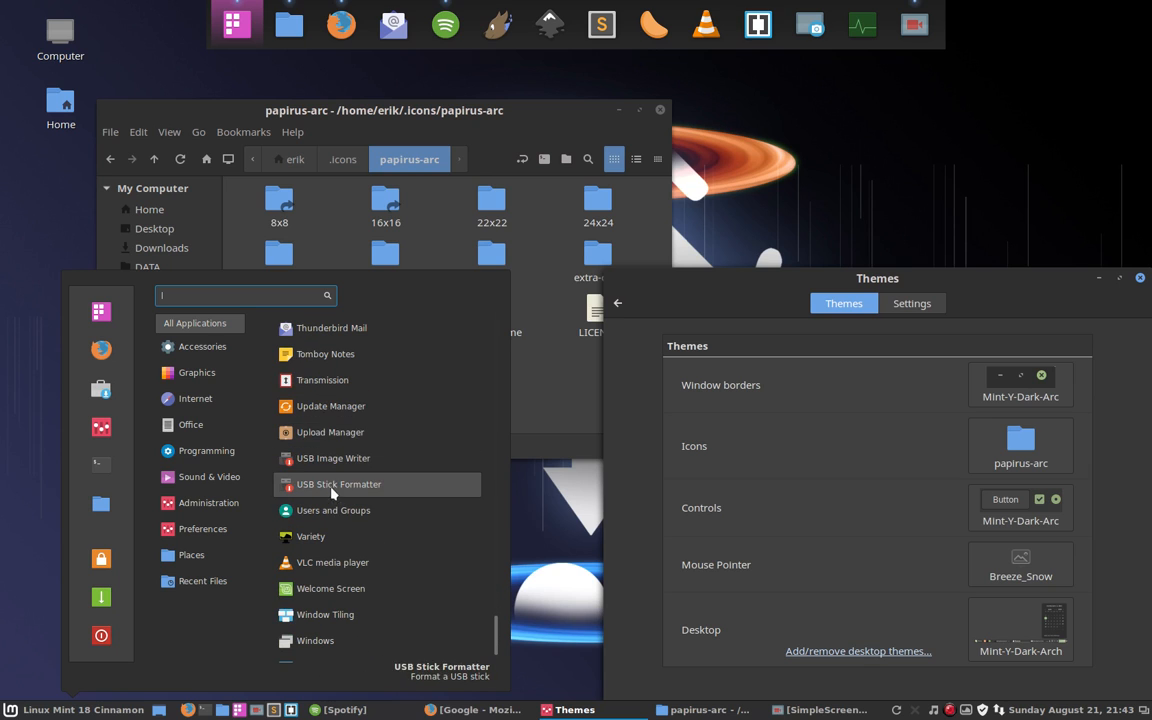
mouse_move(330, 432)
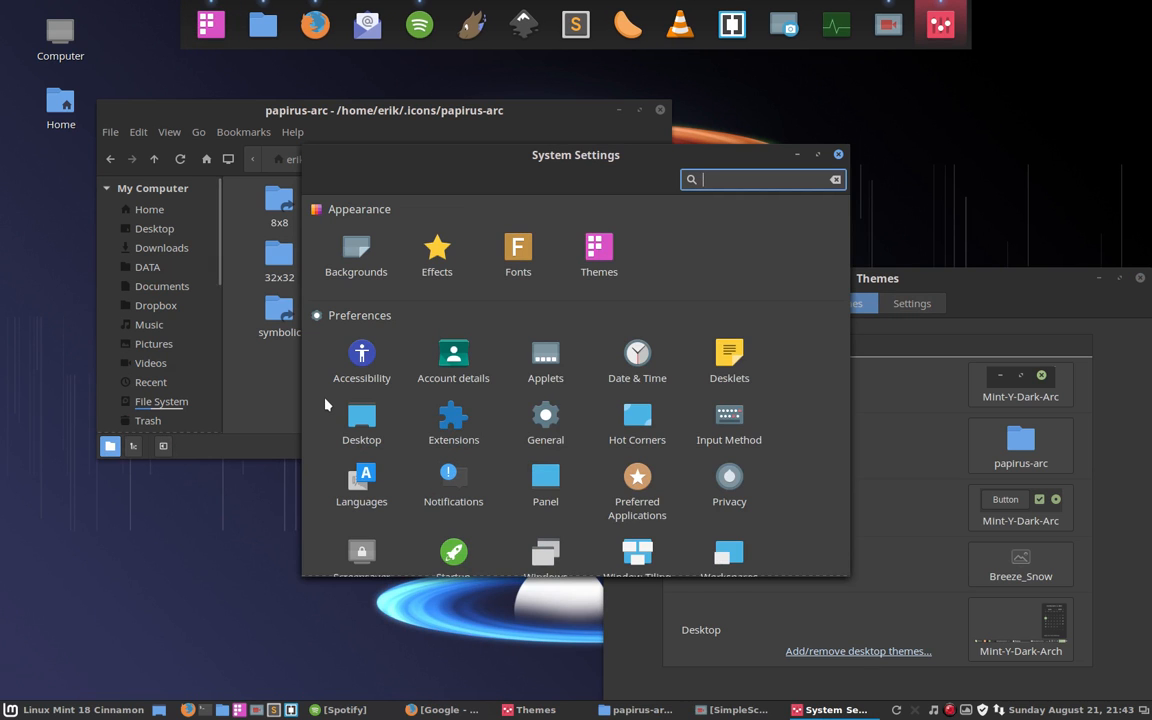
Step: Browse System Settings down to Administration and close its window
scroll("down", 3)
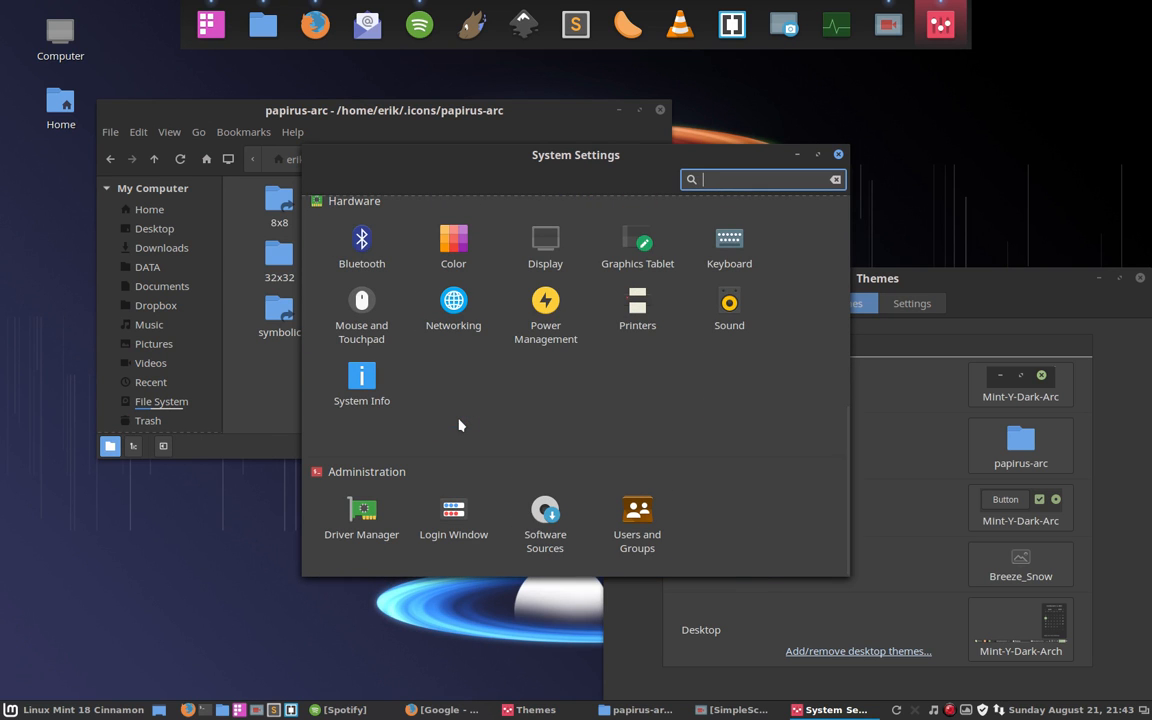
mouse_move(838, 166)
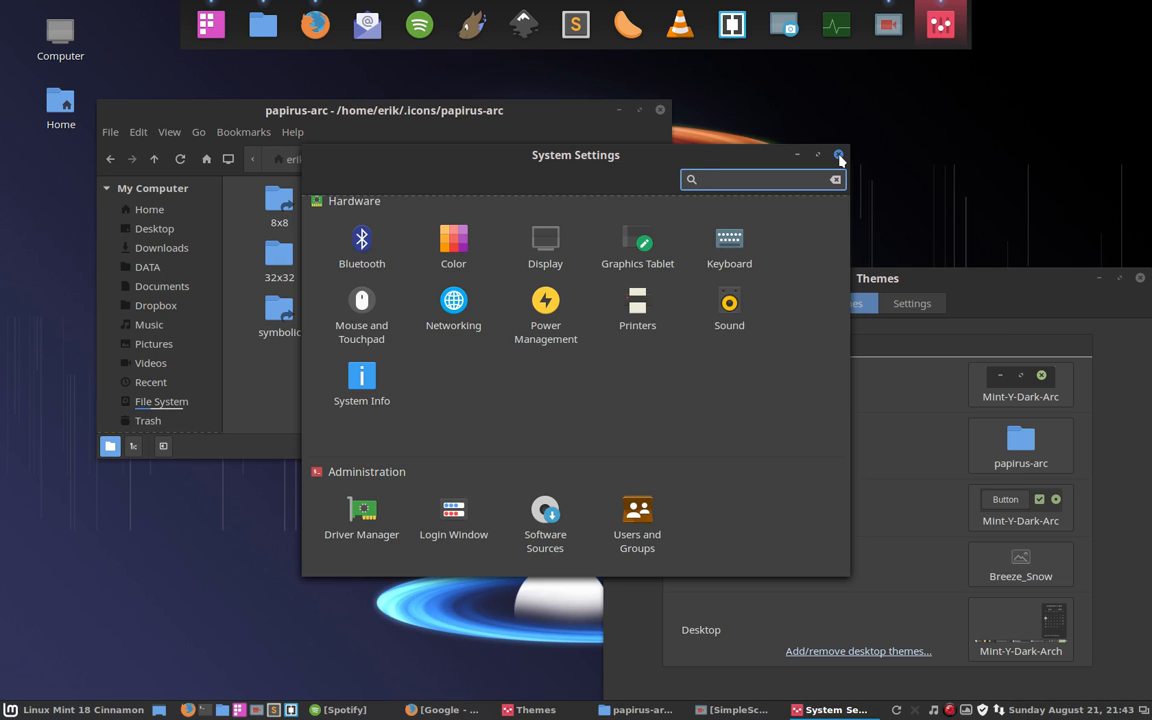
left_click(760, 179)
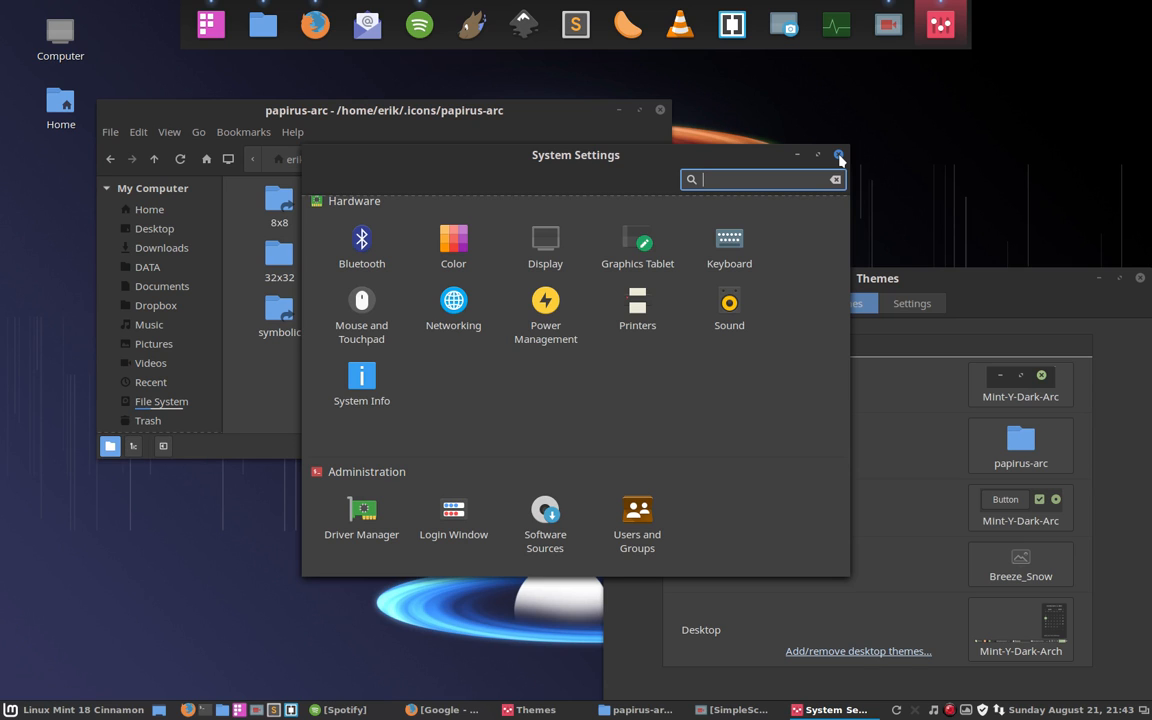
left_click(840, 155)
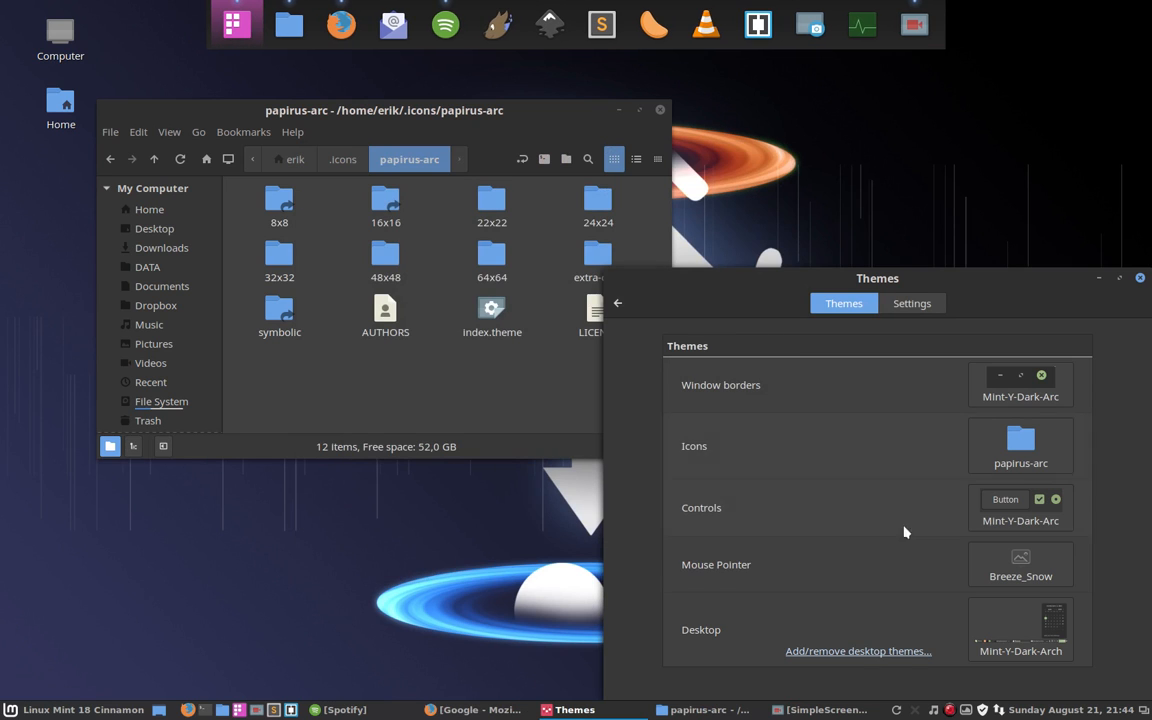